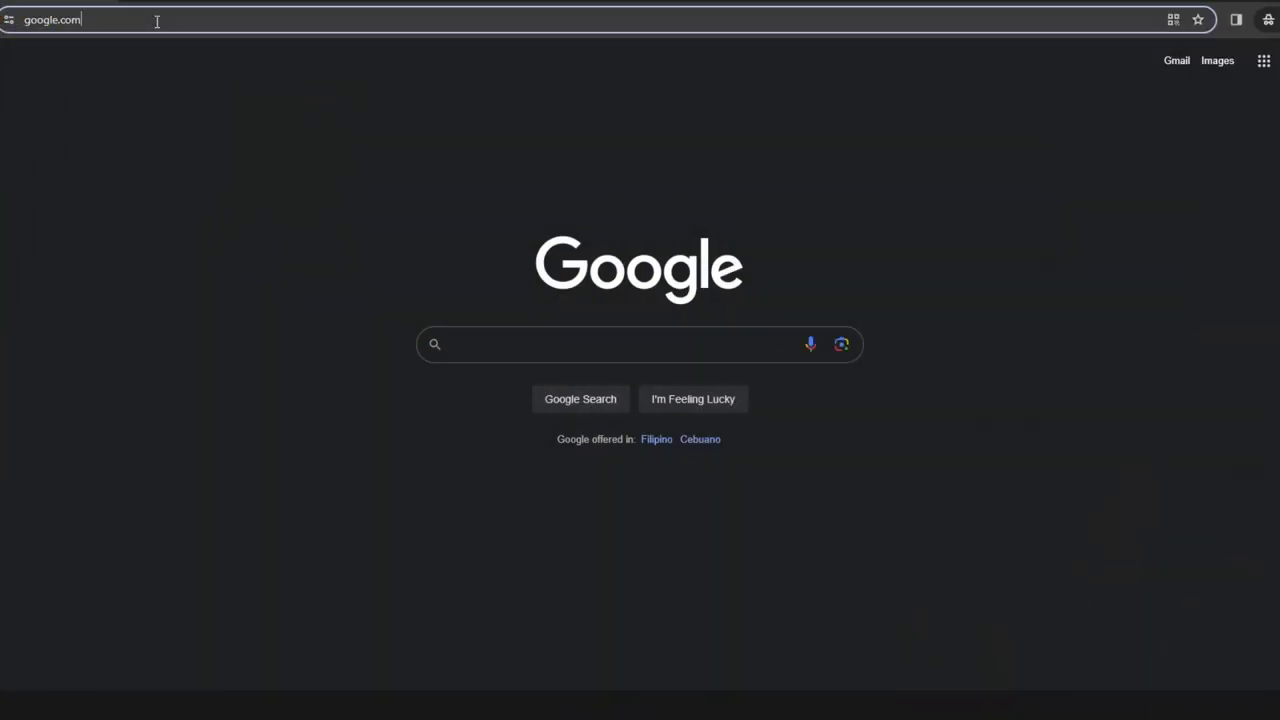
# Step: Search 'otter ai' in Chrome to reach the Otter.ai website
pyautogui.write('otter ai')
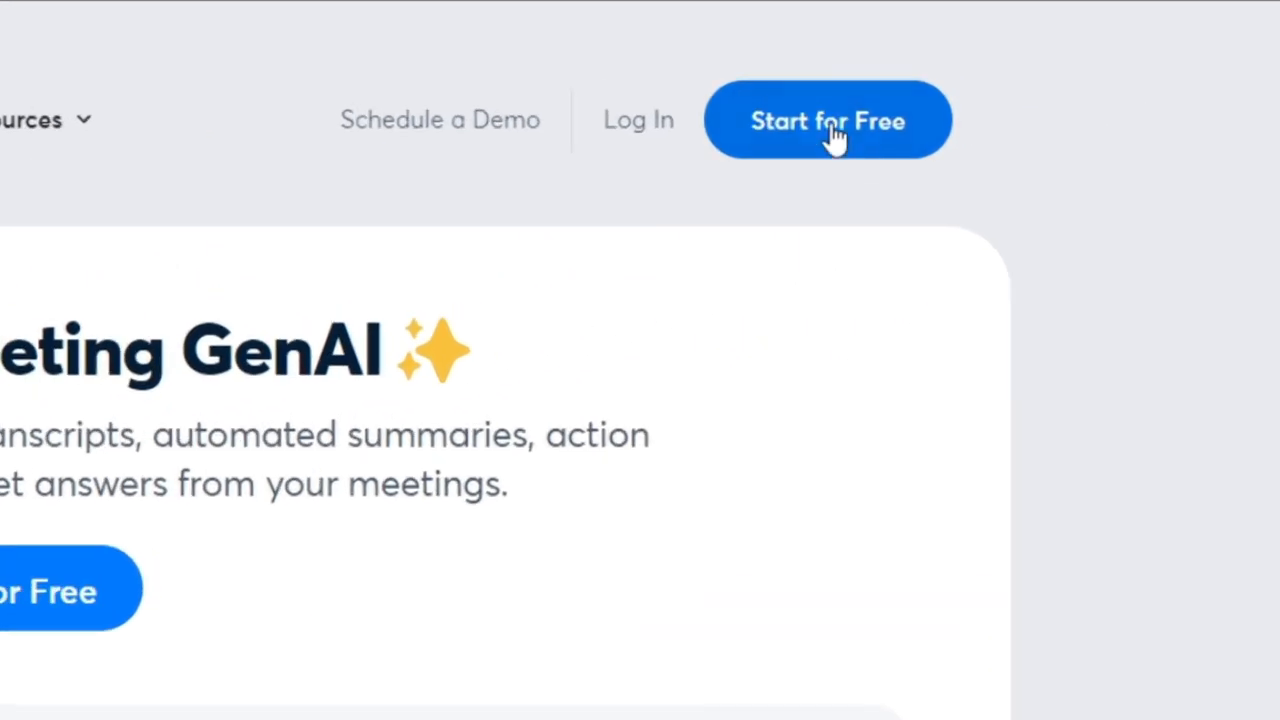
# Step: Sign up for Otter.ai's free Basic plan and land on the Home dashboard
pyautogui.click(827, 119)
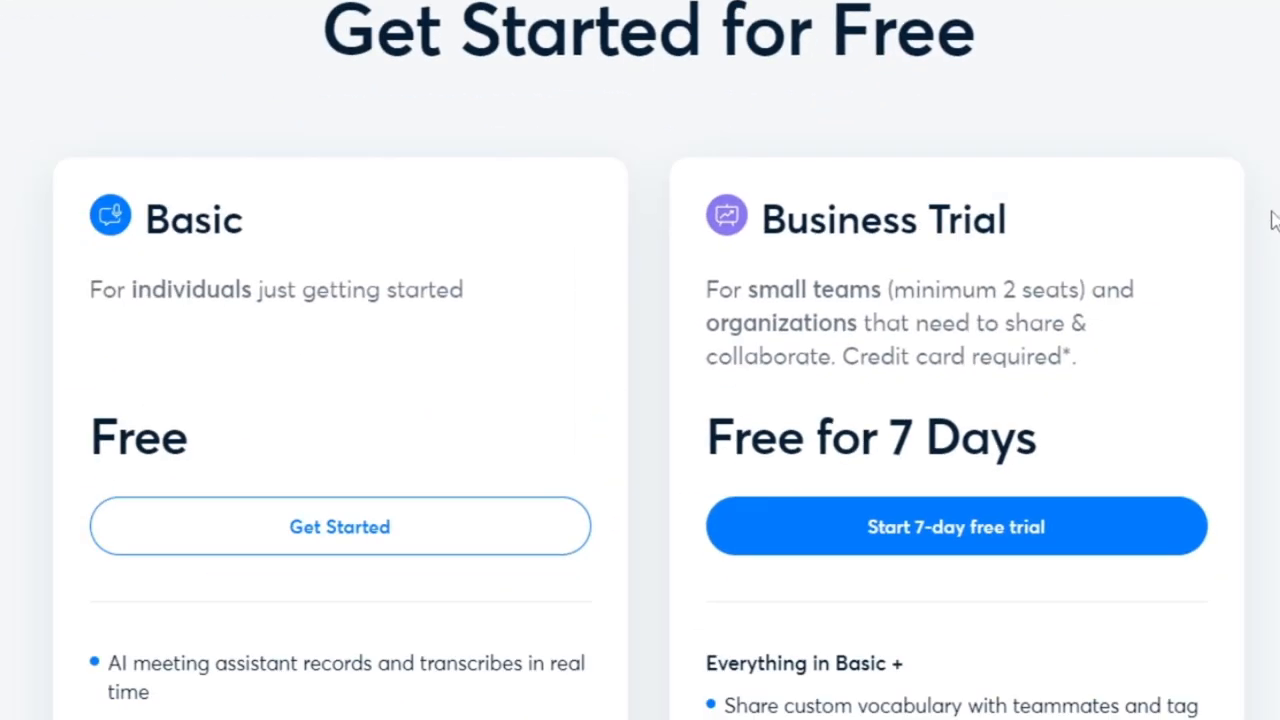
pyautogui.scroll(-3)
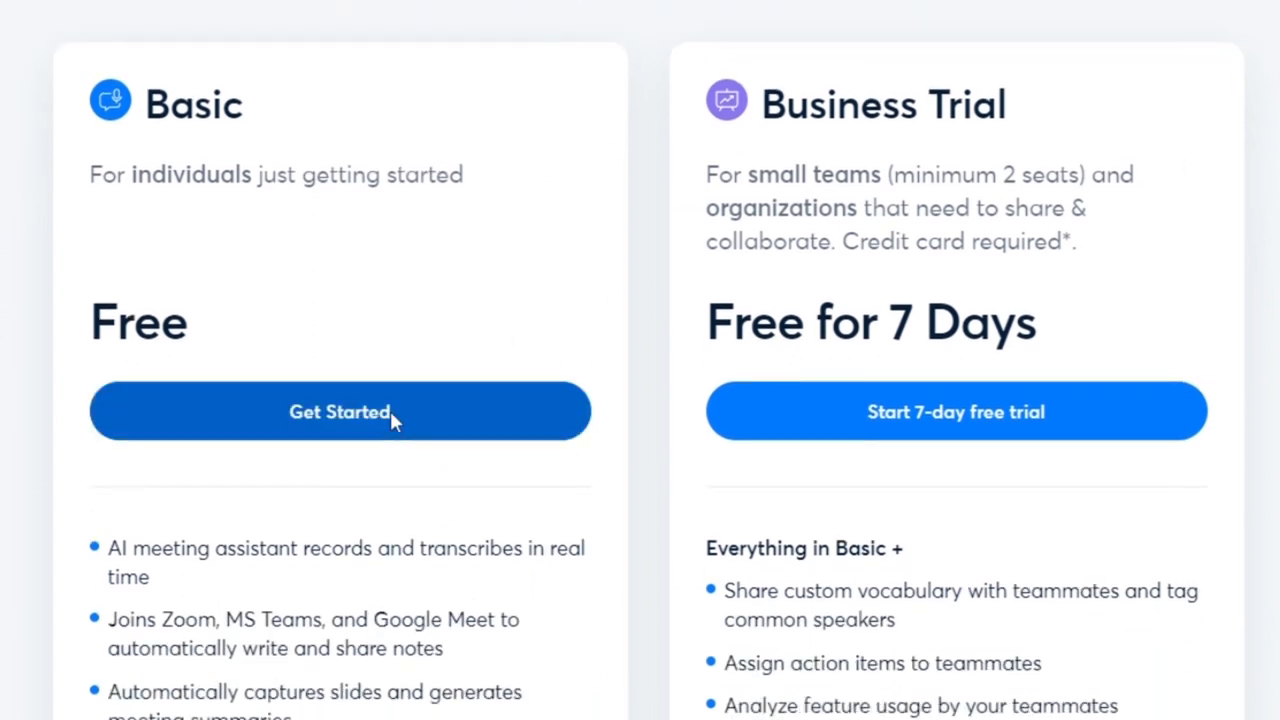
pyautogui.click(340, 411)
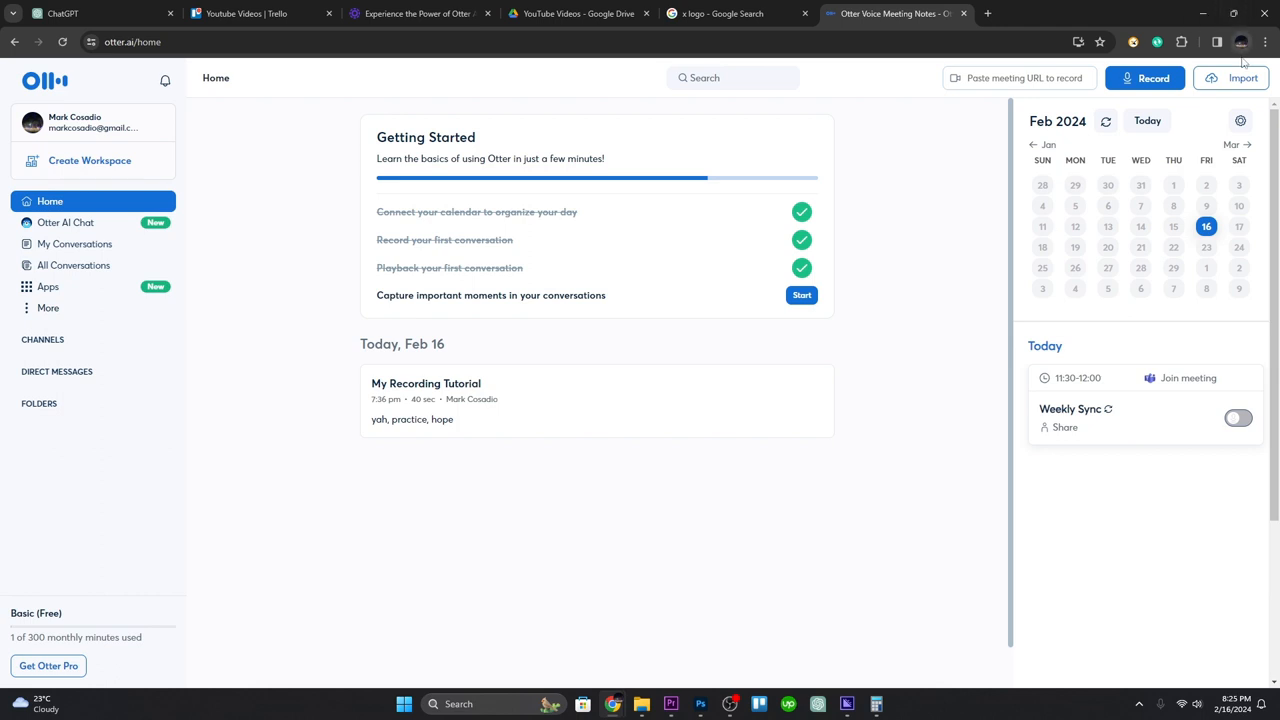
# Step: Import '1 How to find Wells Fargo credit score EDIT.mp3' from the computer for transcription
pyautogui.click(1243, 78)
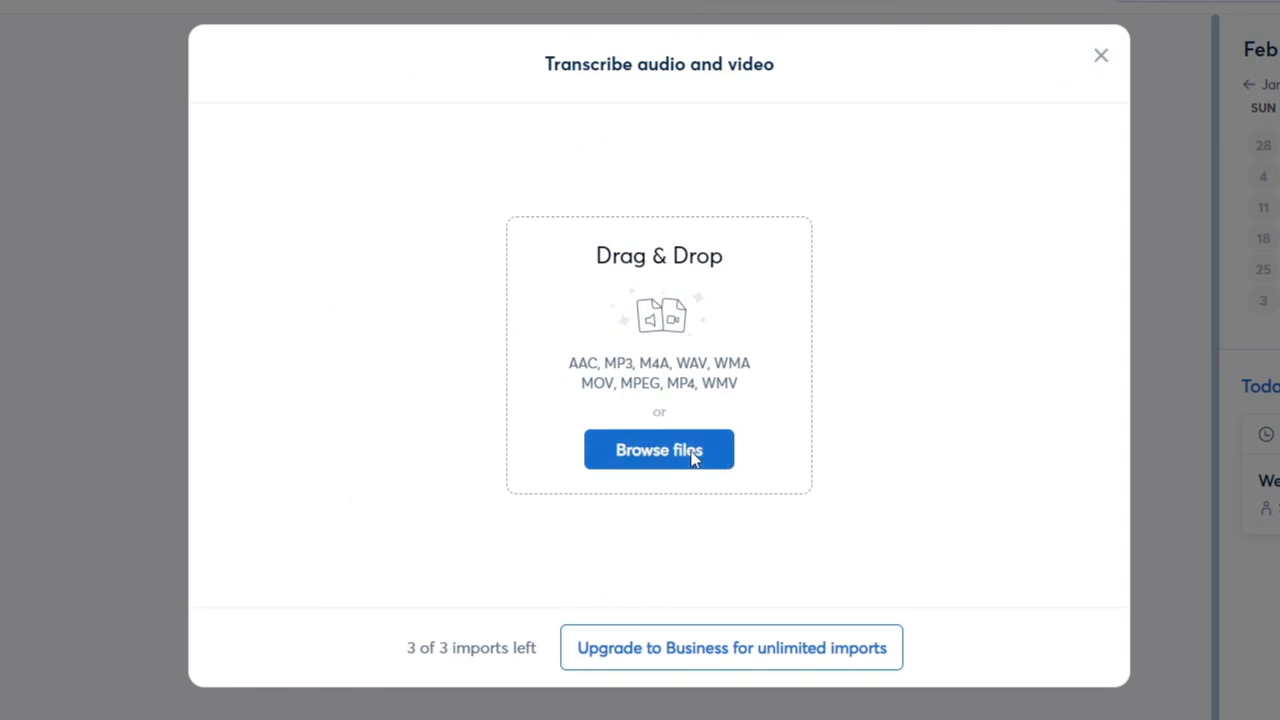
pyautogui.click(659, 449)
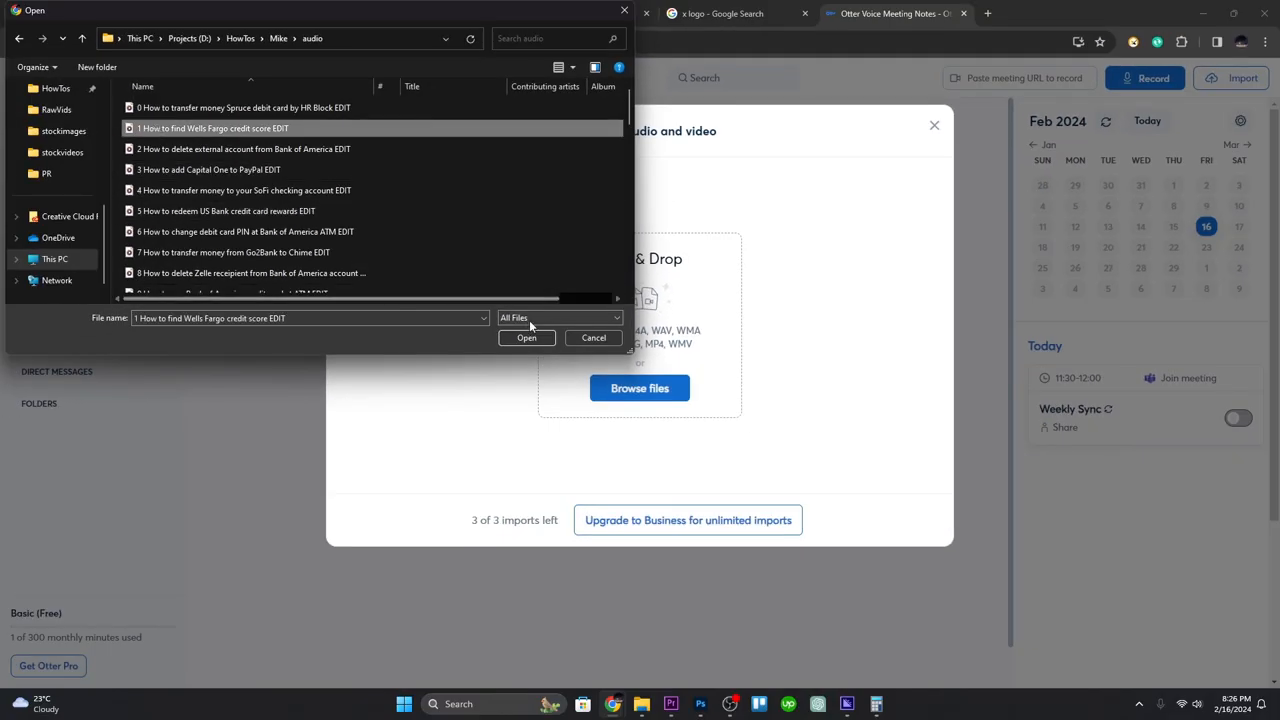
pyautogui.click(526, 337)
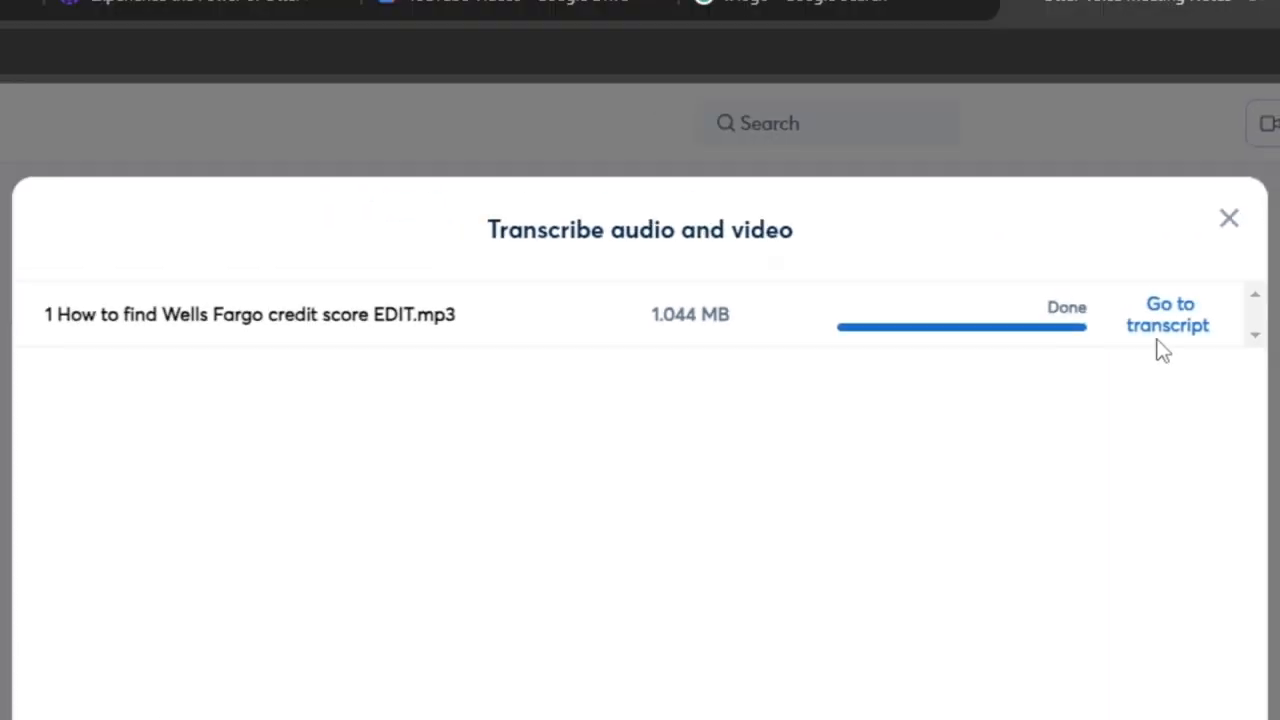
# Step: Open the transcript, highlight its opening sentence, and start a comment on it
pyautogui.click(1168, 314)
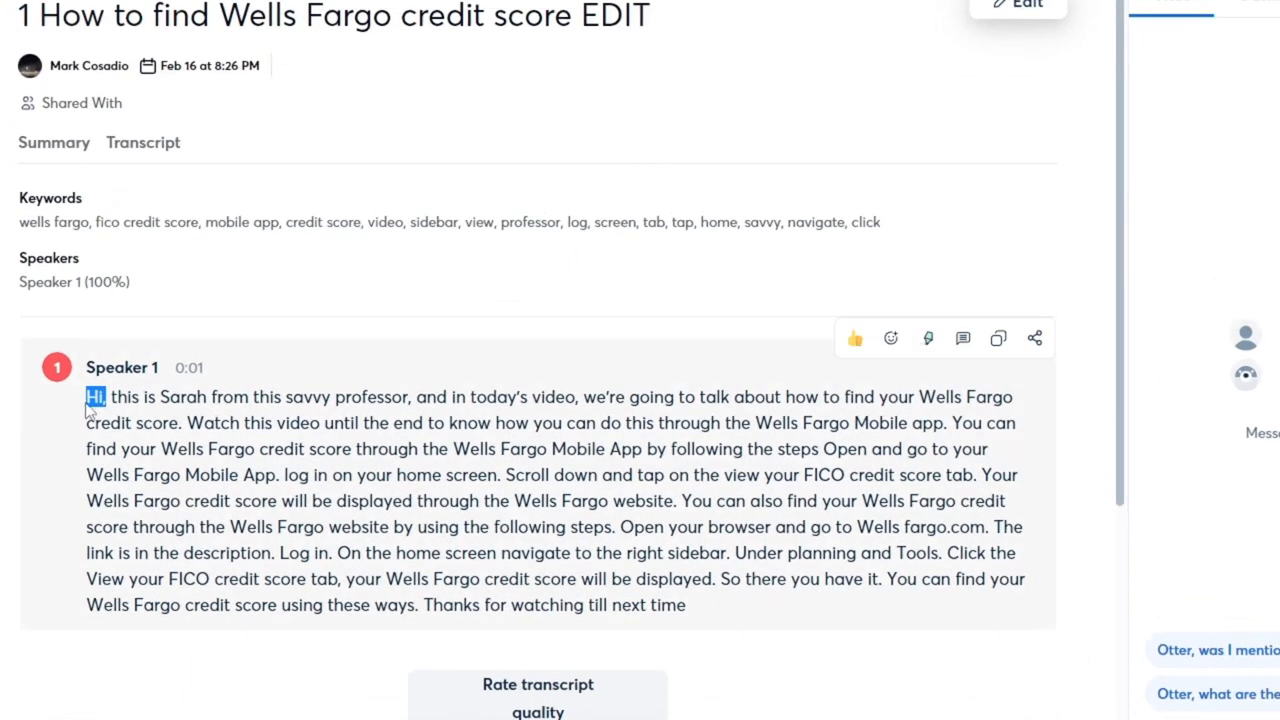
pyautogui.moveTo(95, 397); pyautogui.dragTo(175, 449)
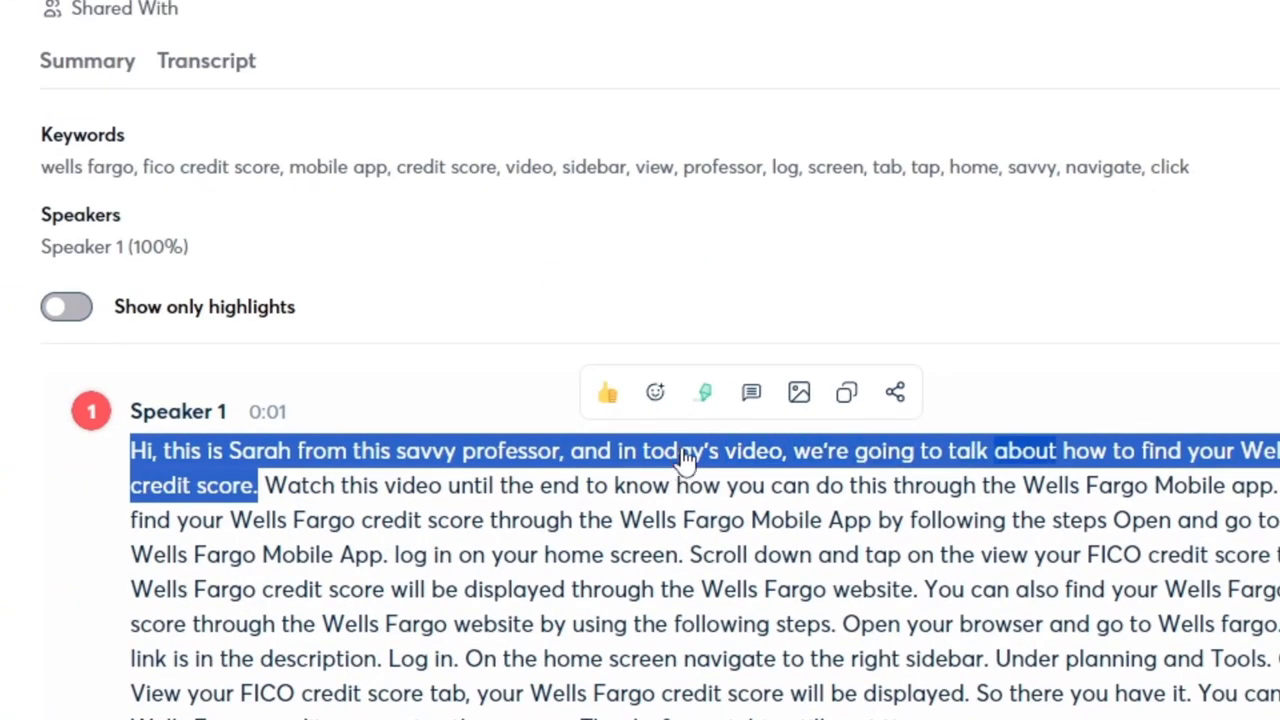
pyautogui.click(750, 391)
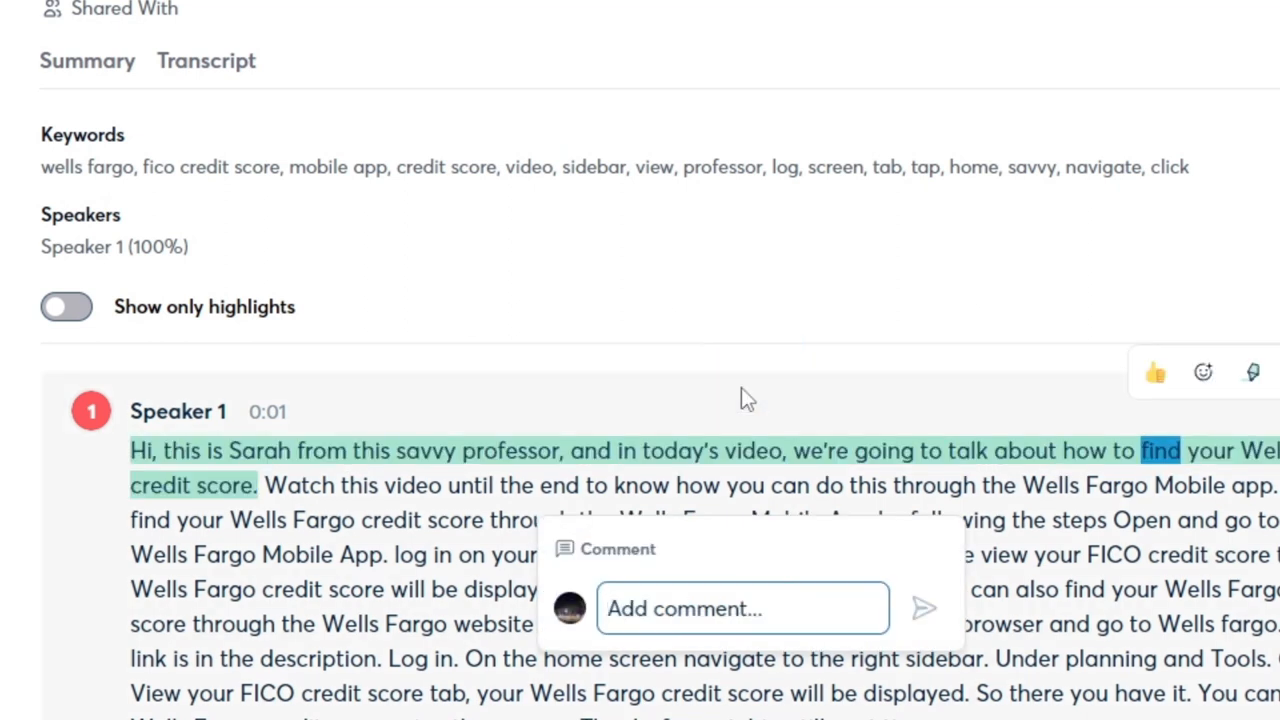
pyautogui.click(742, 608)
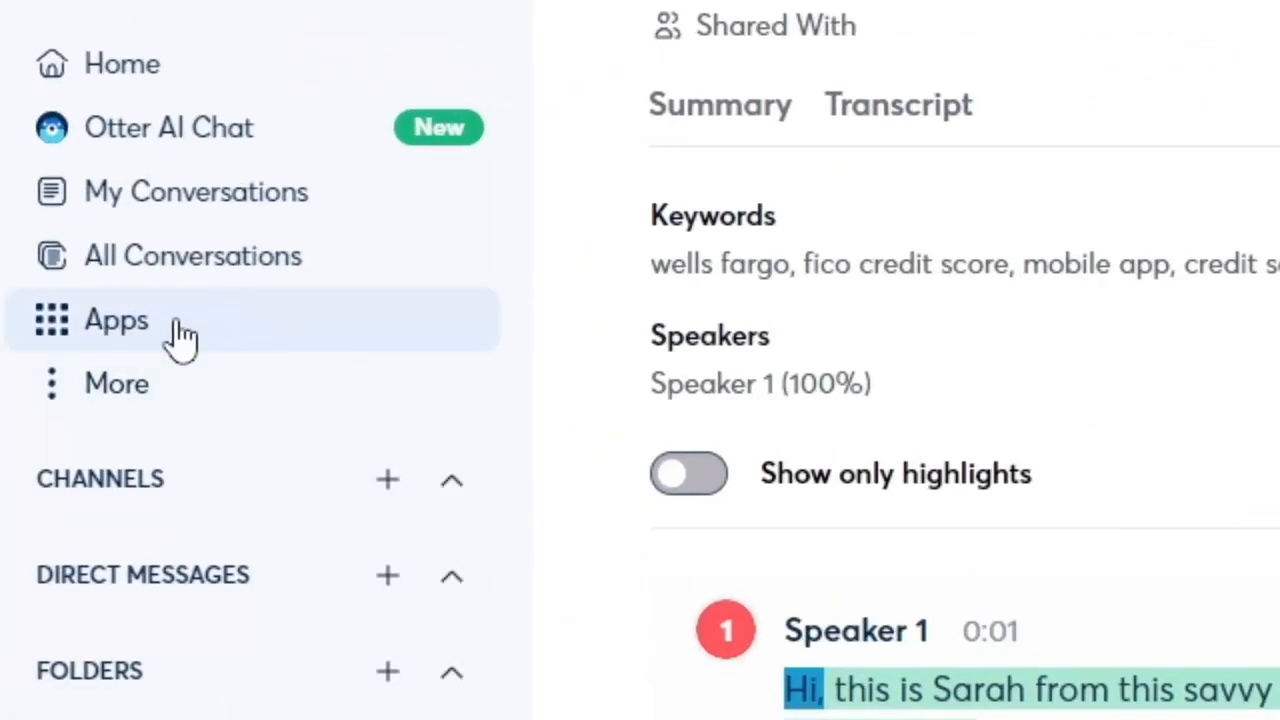
pyautogui.click(116, 320)
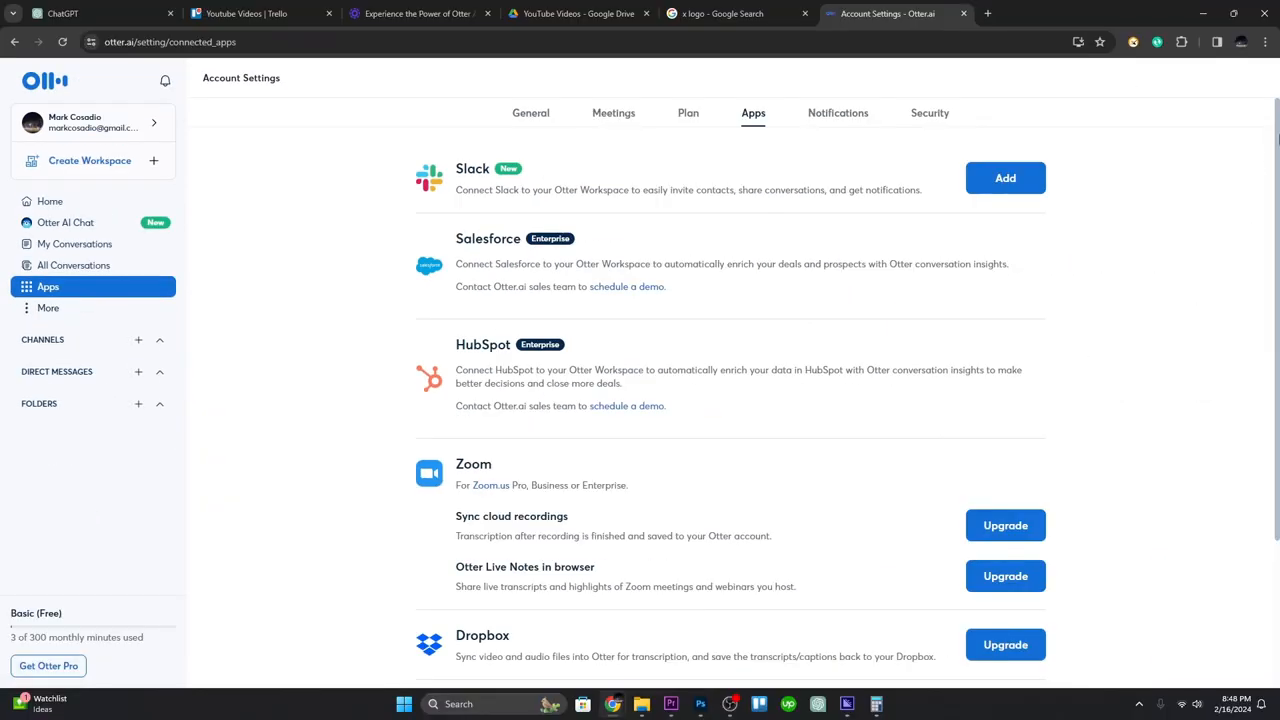
pyautogui.scroll(-3)
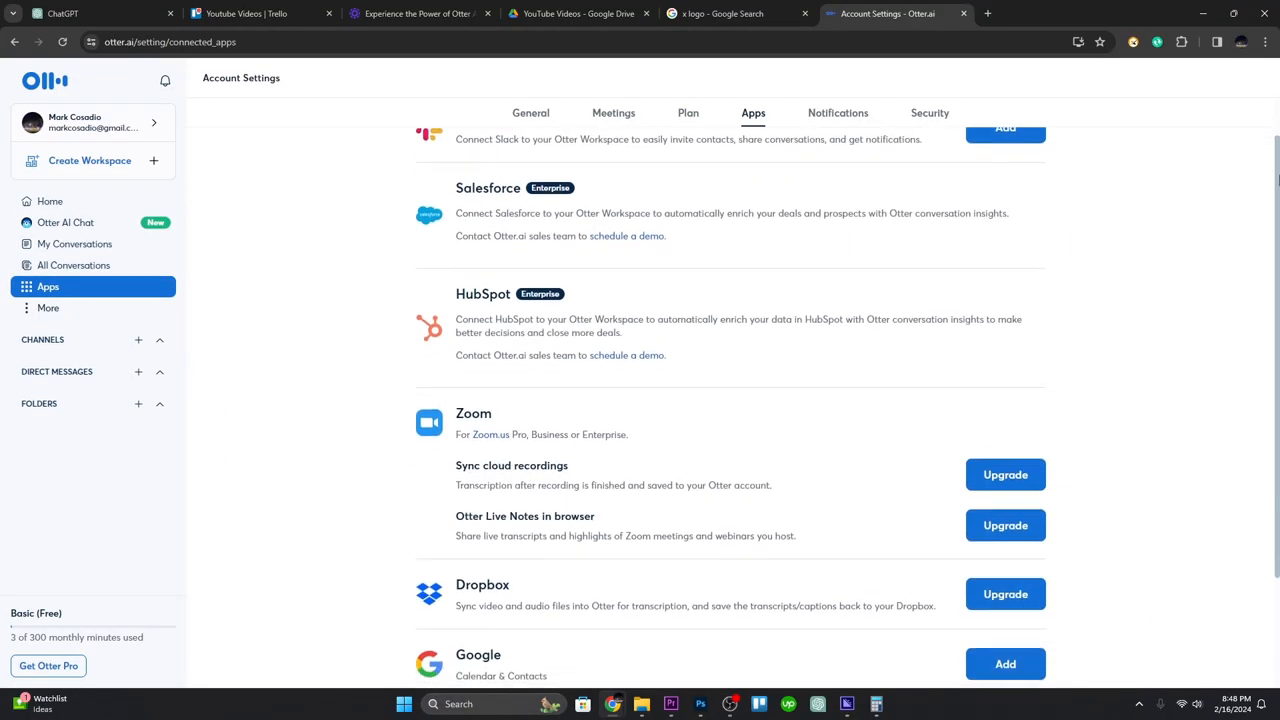
pyautogui.scroll(-3)
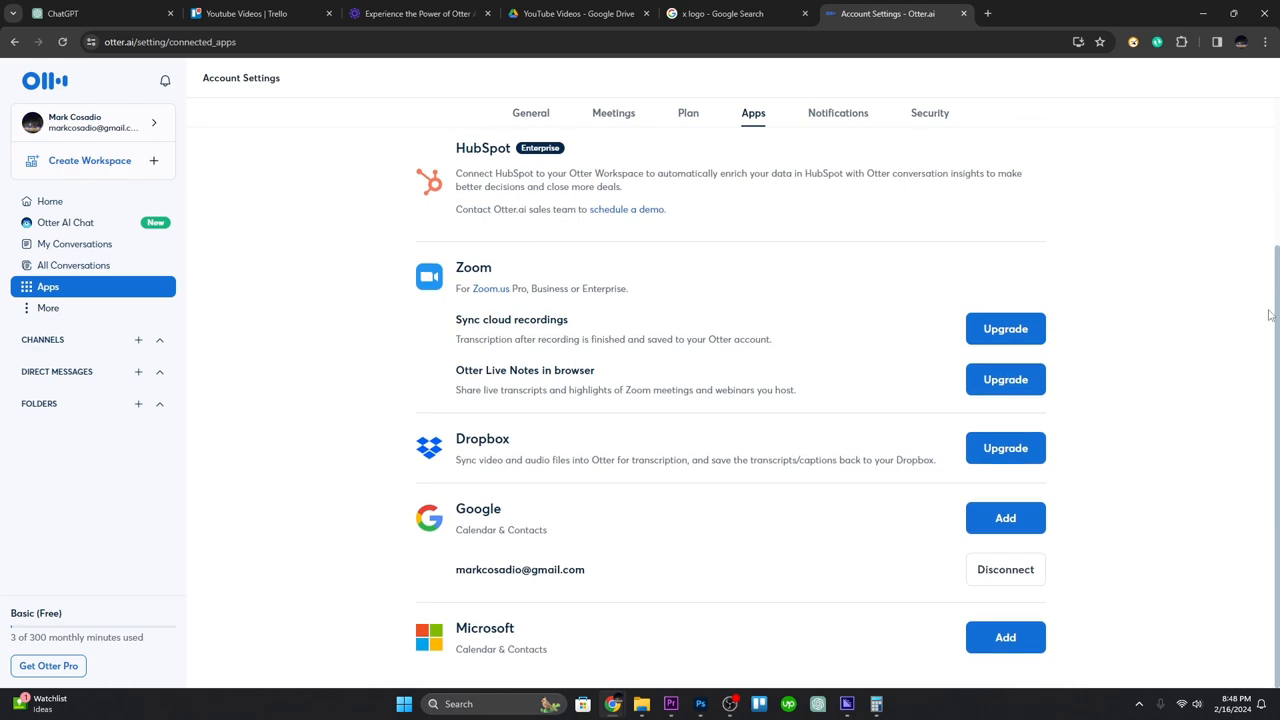
pyautogui.click(1143, 58)
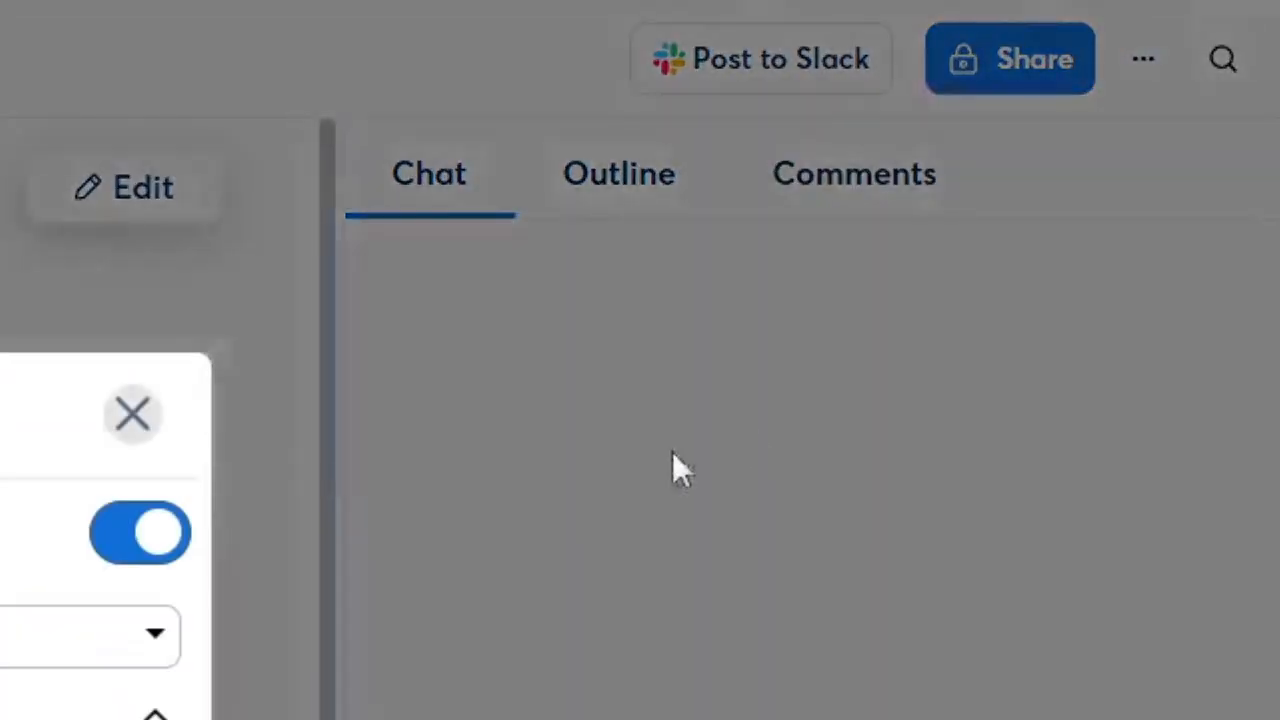
pyautogui.click(1100, 237)
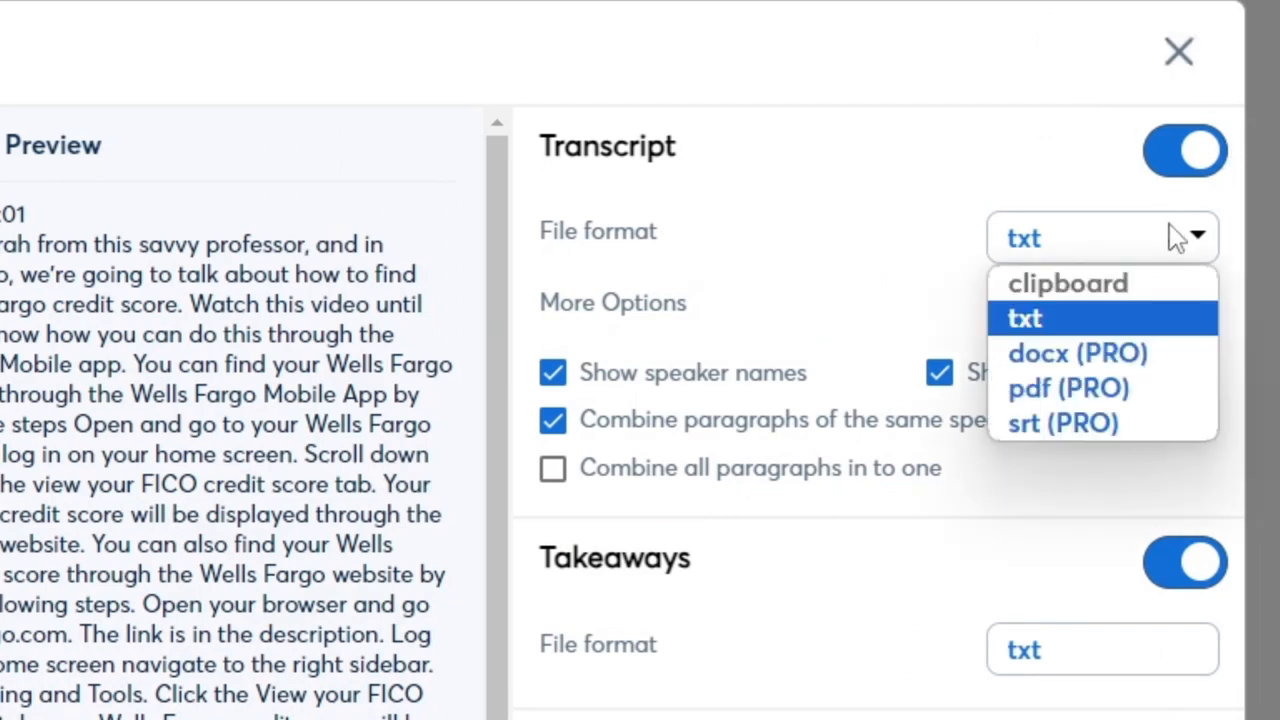
pyautogui.click(1178, 51)
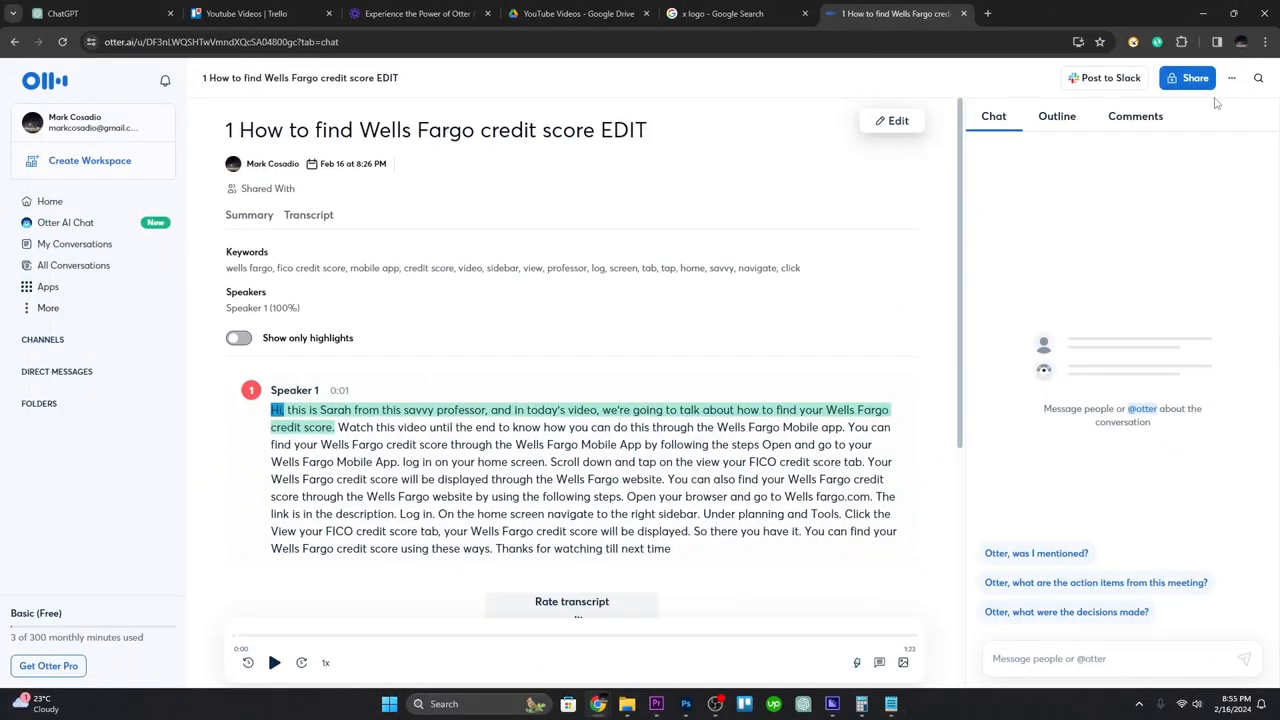
# Step: Open the Share dialog for the Wells Fargo conversation
pyautogui.click(1187, 77)
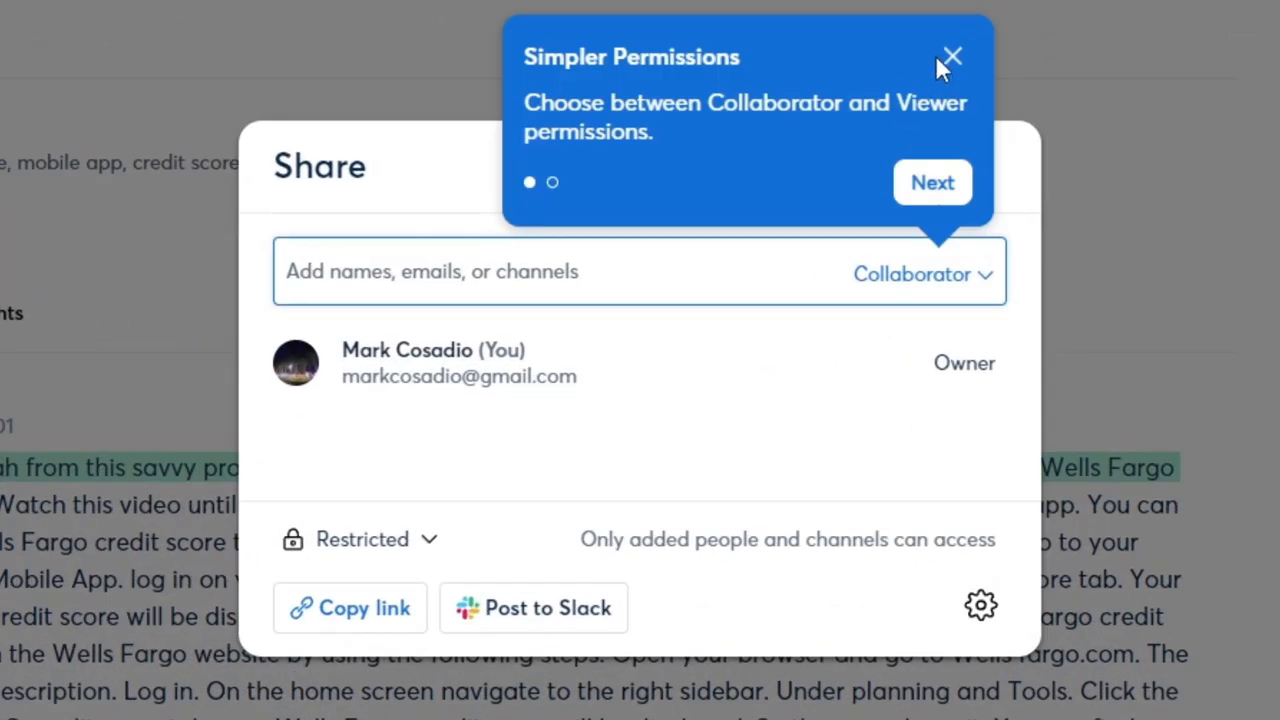
pyautogui.moveTo(800, 562)
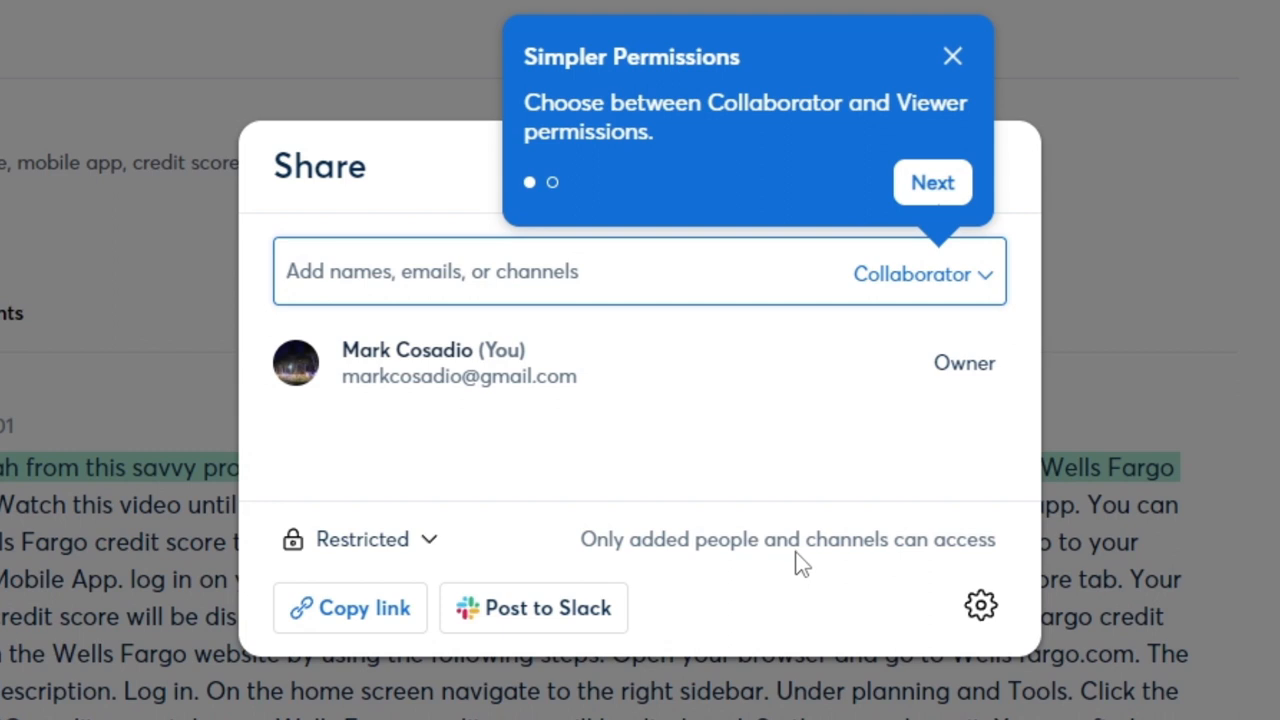